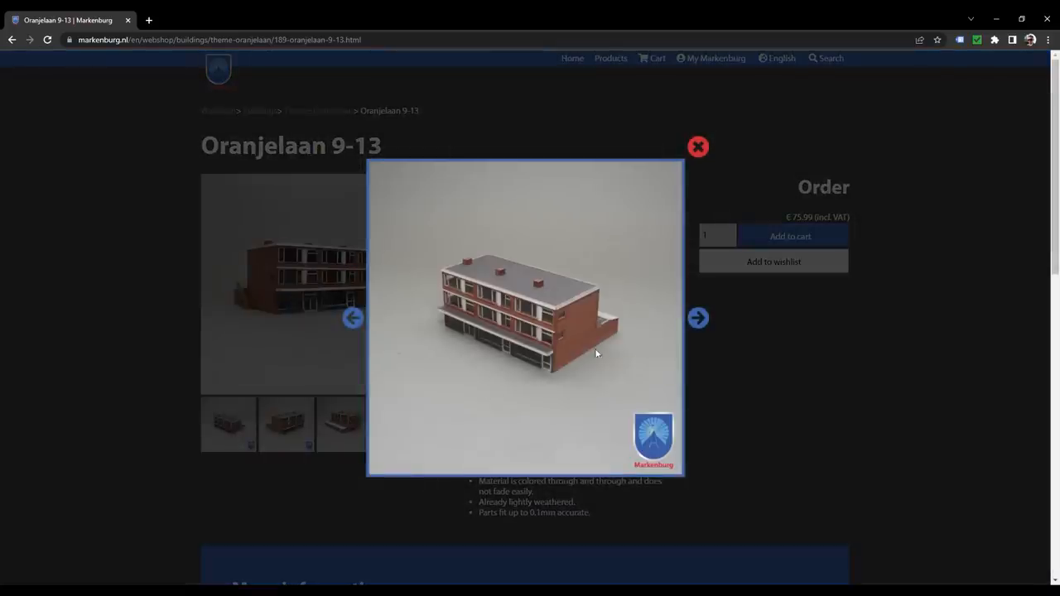
- Scale the right bakery photo's picture position to 8.2 × 3.4 cm within its crop and preview for printing
left_click(698, 317)
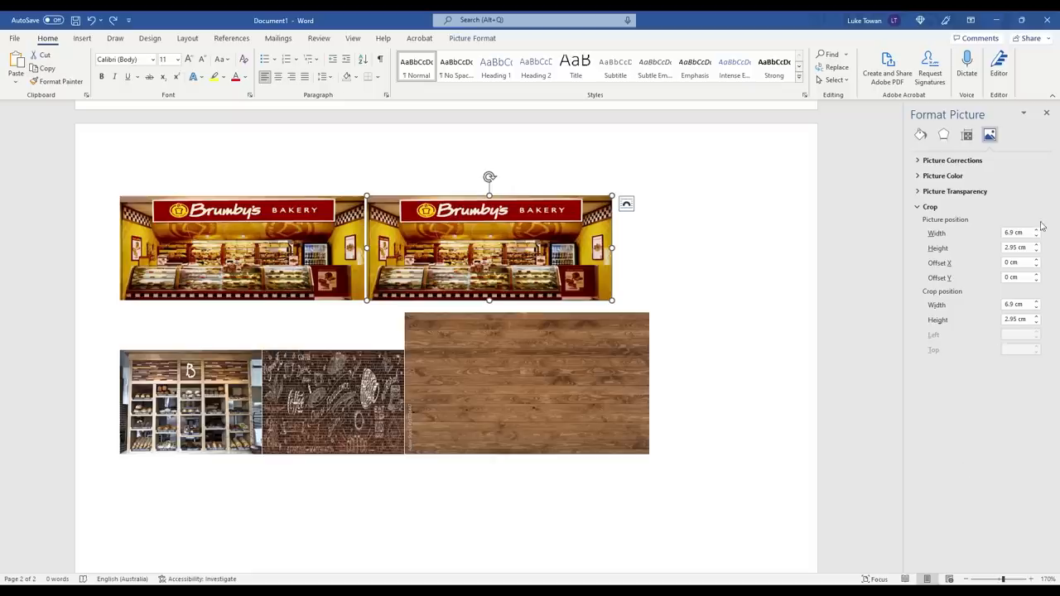
left_click(1036, 230)
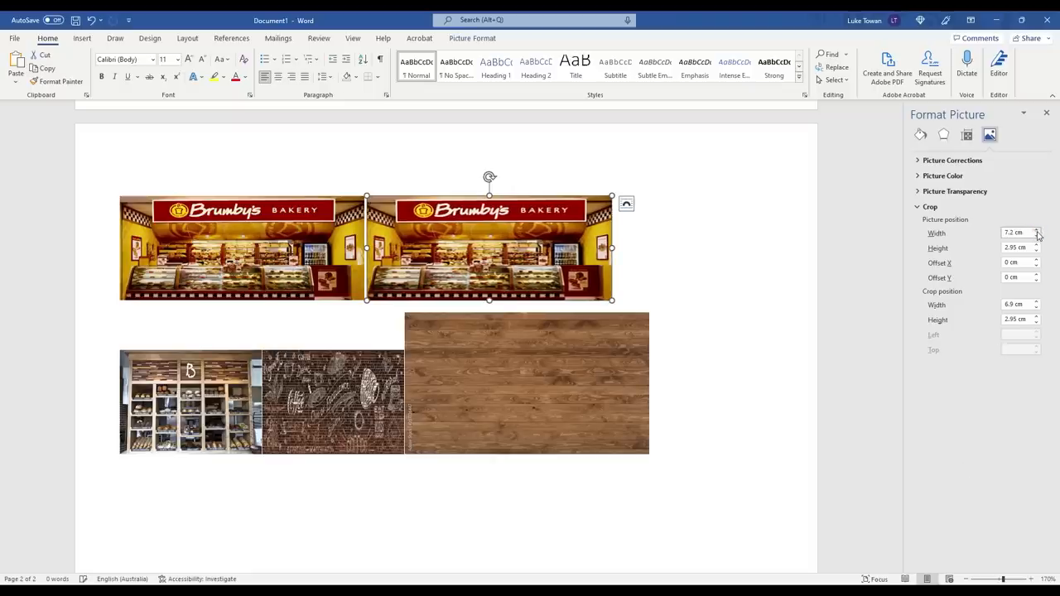
left_click(1035, 230)
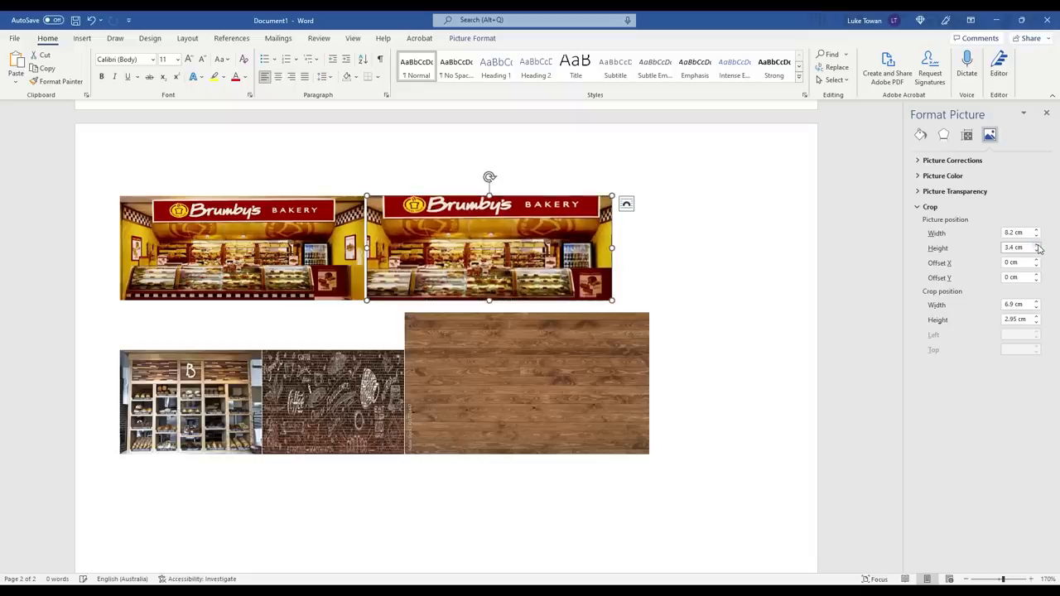
left_click(14, 38)
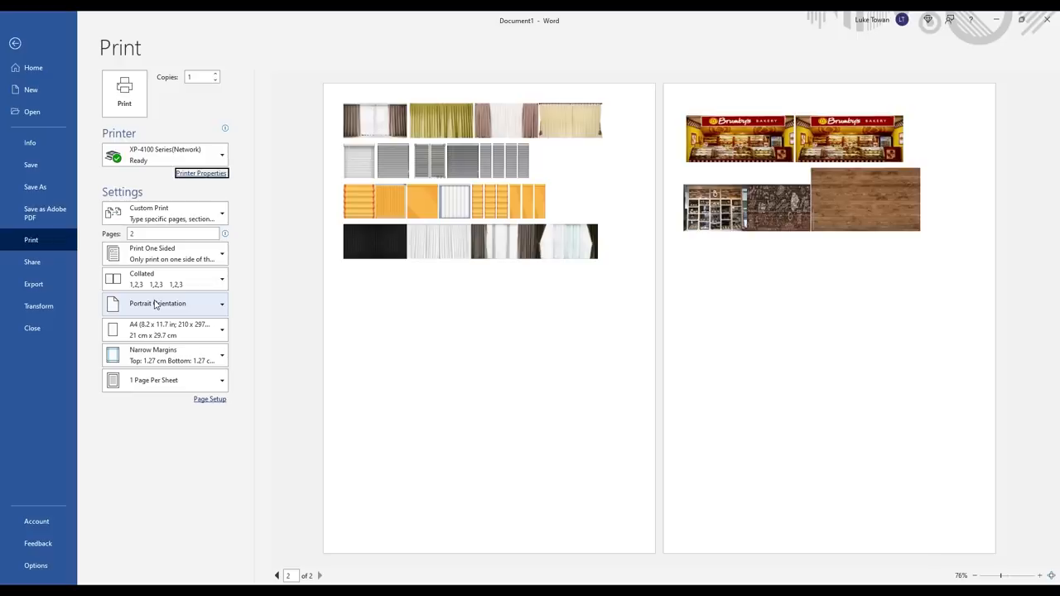